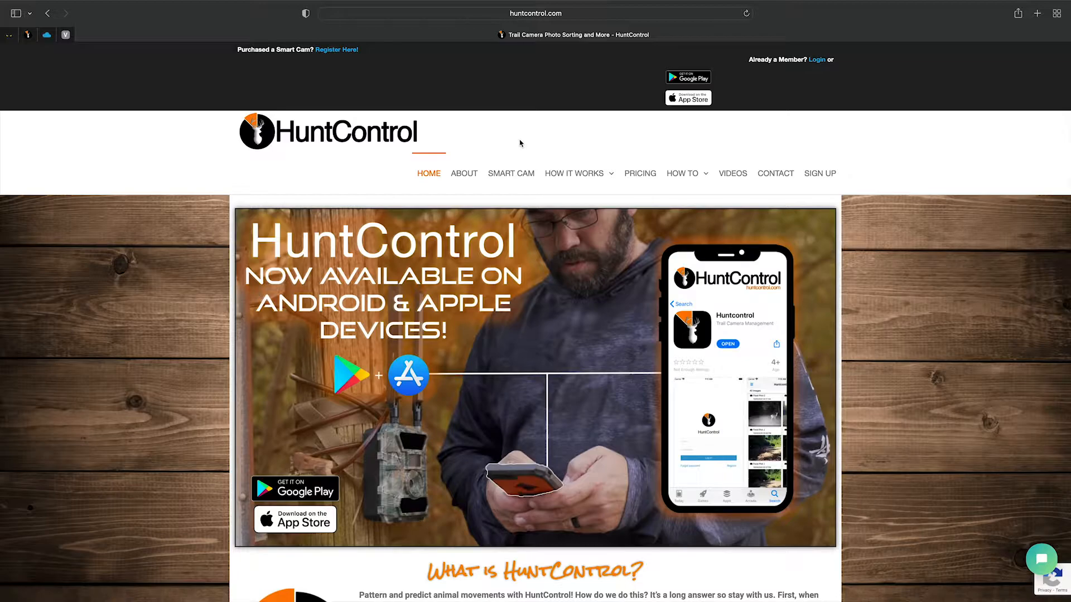
pyautogui.moveTo(546, 285)
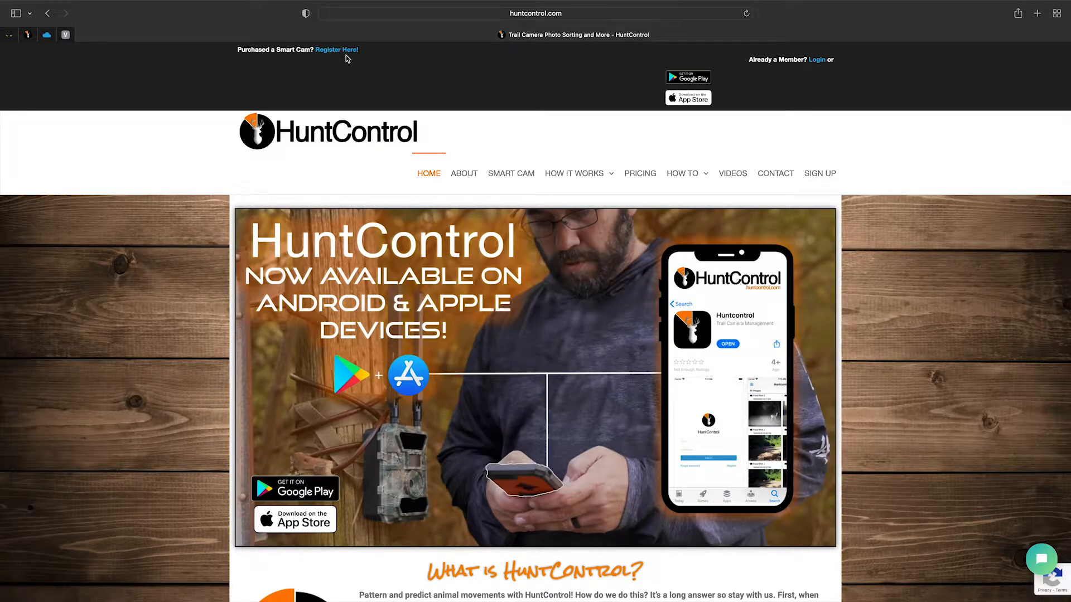
# - Go to the smart cam owner registration page from the homepage top bar
pyautogui.click(335, 49)
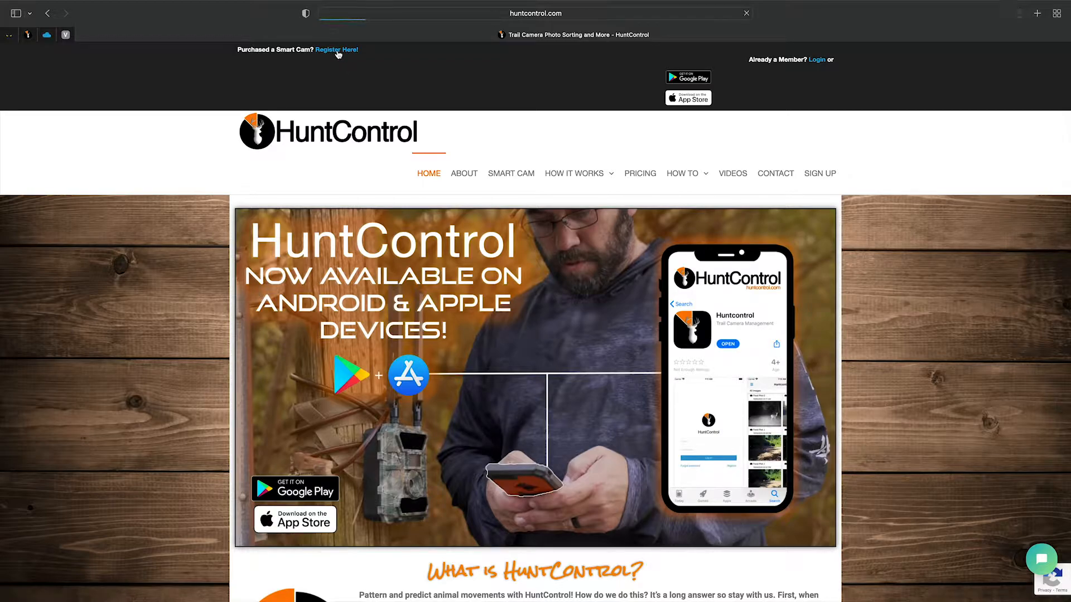
# - Fill the account form with name WiseEye, username WiseEyeTech, email and password, and accept the Terms of Service
pyautogui.click(336, 49)
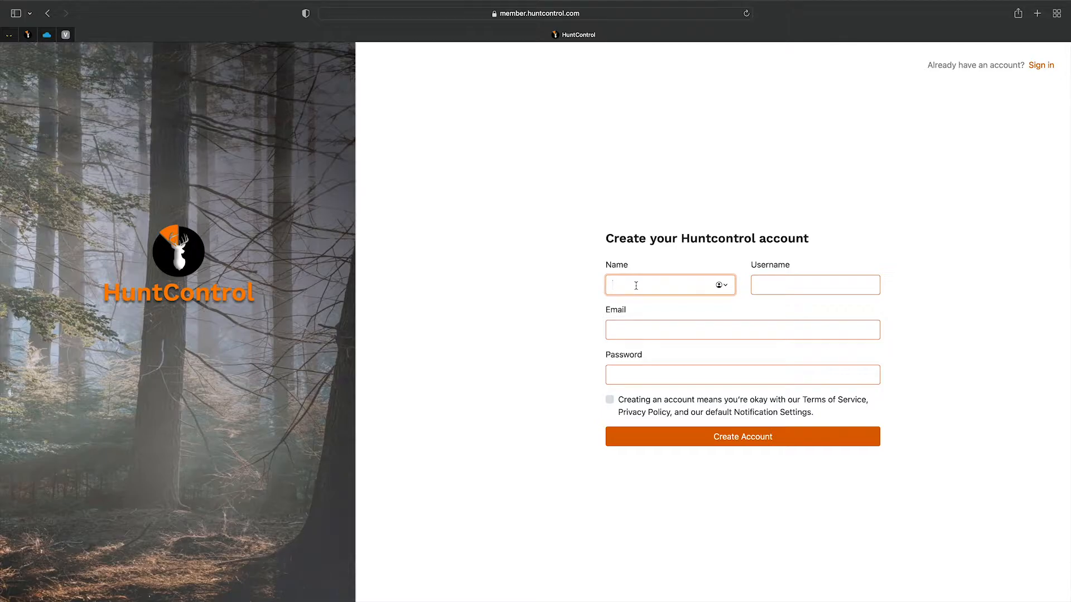
pyautogui.write('WiseEye')
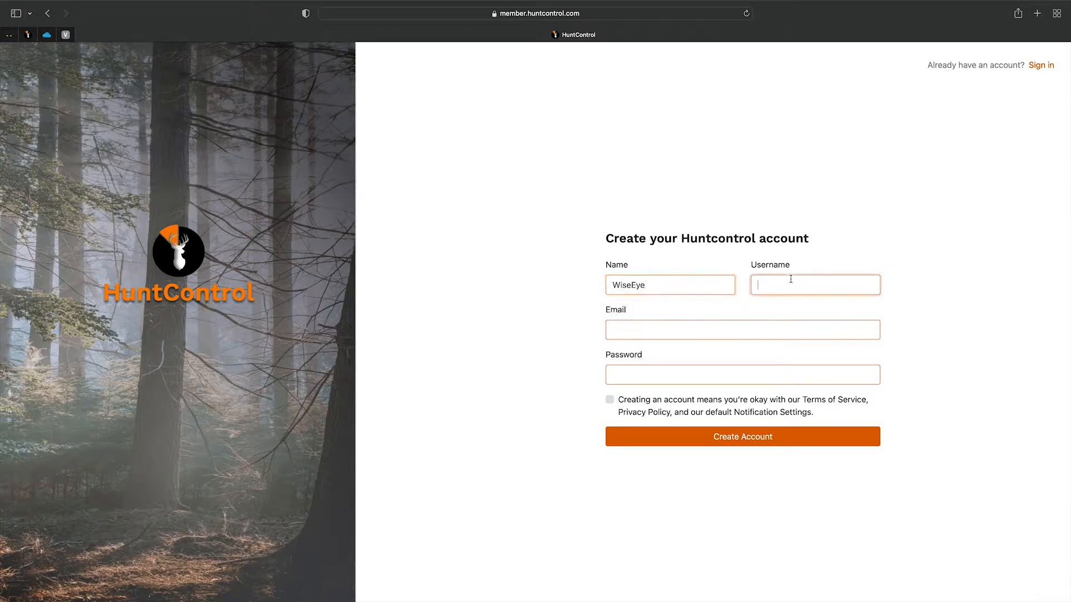
pyautogui.write('WiseEyeTech')
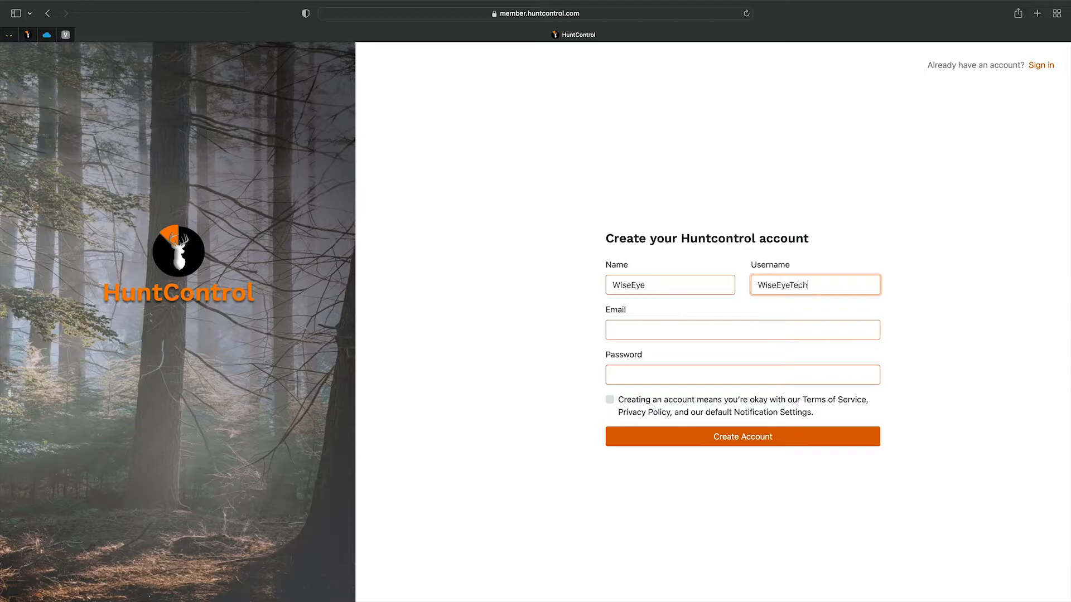
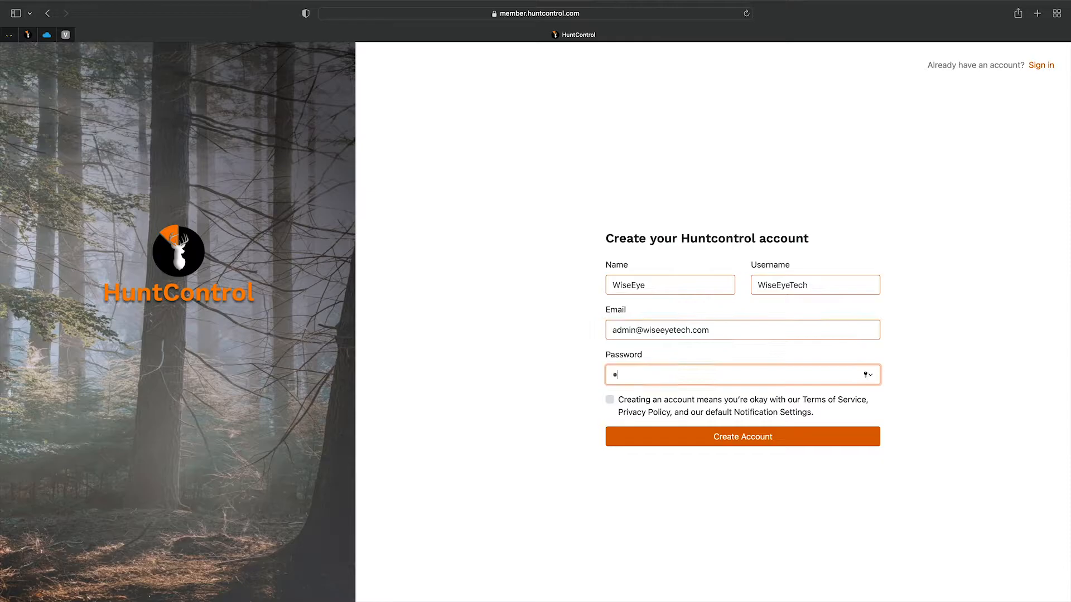
pyautogui.write('••••')
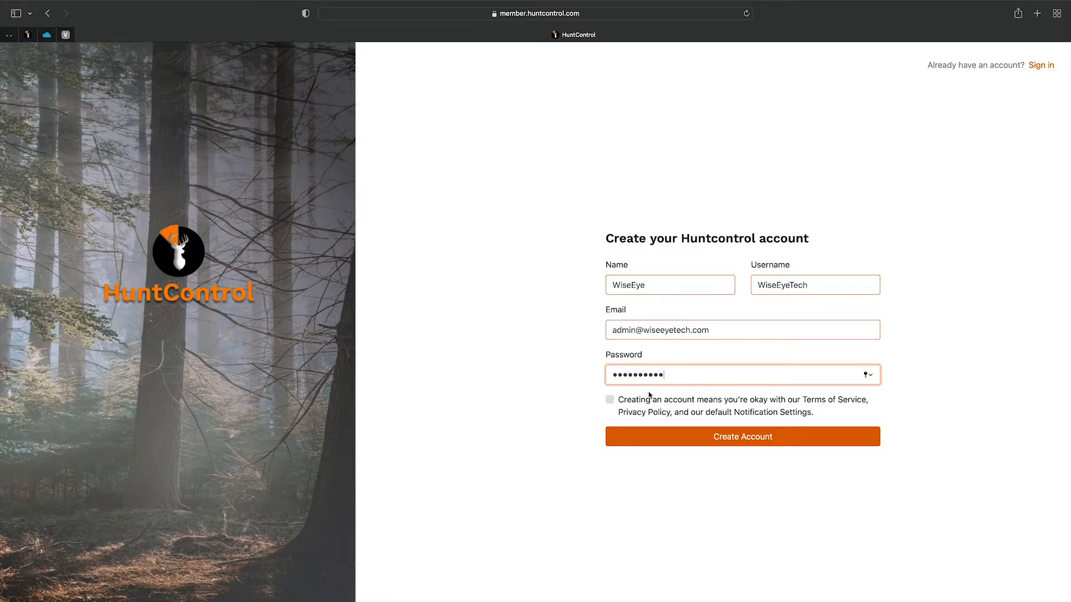
pyautogui.click(609, 399)
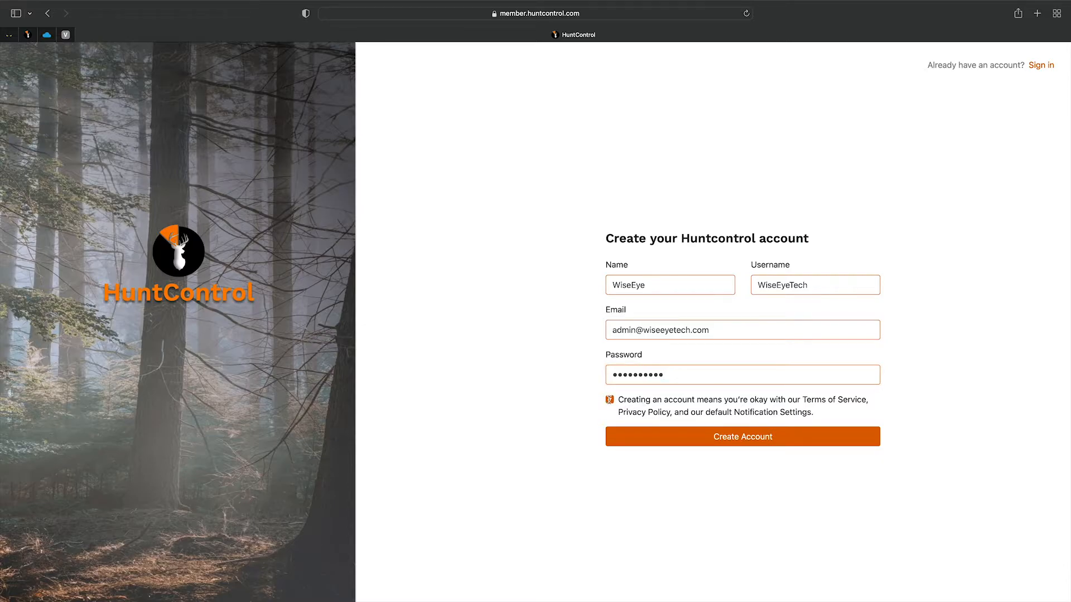
pyautogui.click(609, 399)
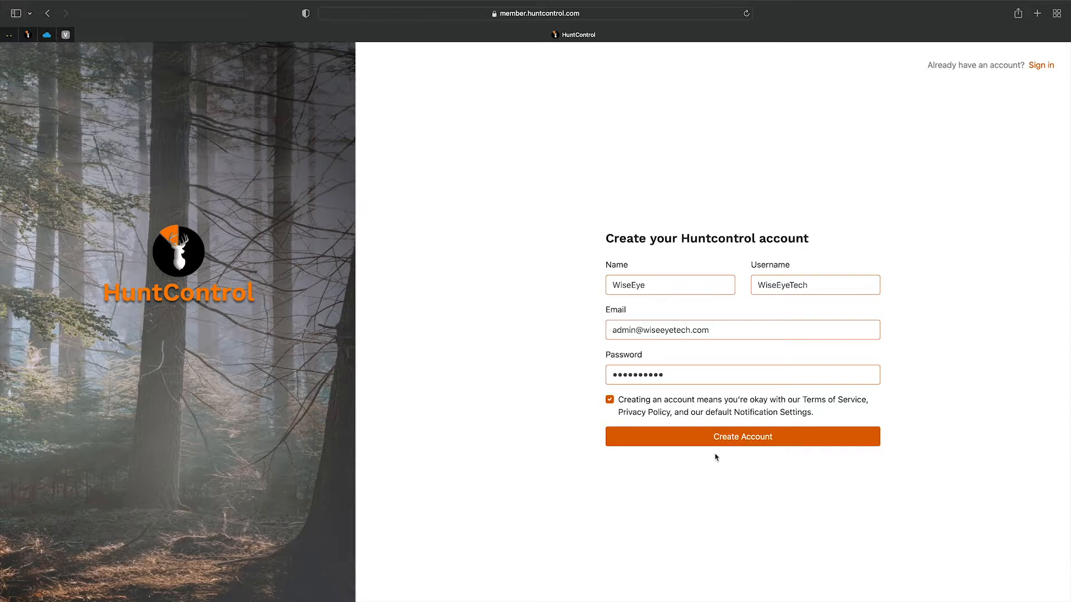
# - Create the account, decline saving the password, and confirm a WiseEye Smart Cam is used
pyautogui.click(742, 436)
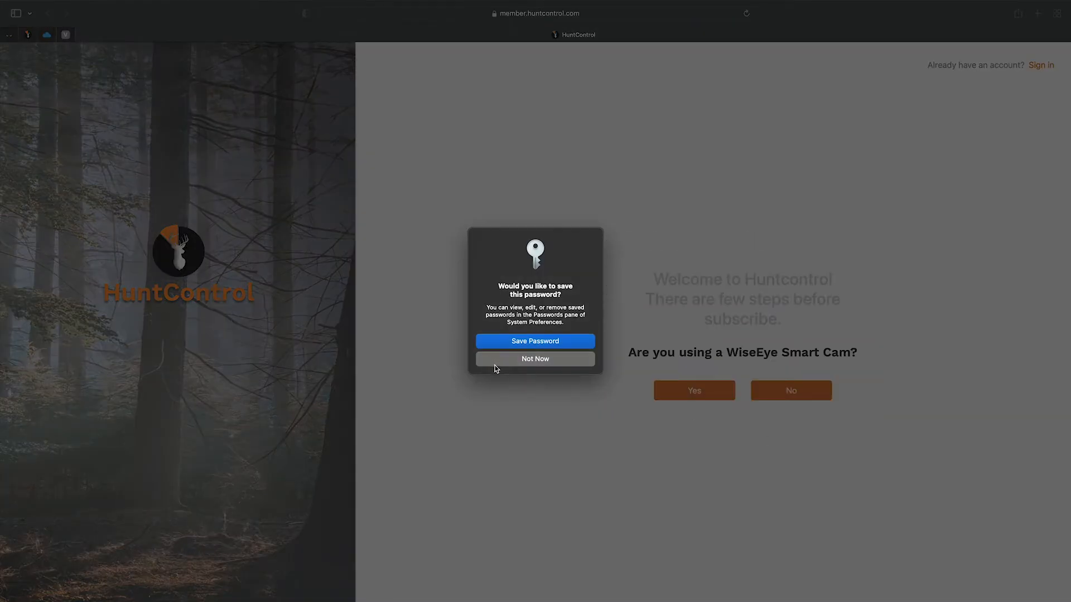
pyautogui.click(534, 358)
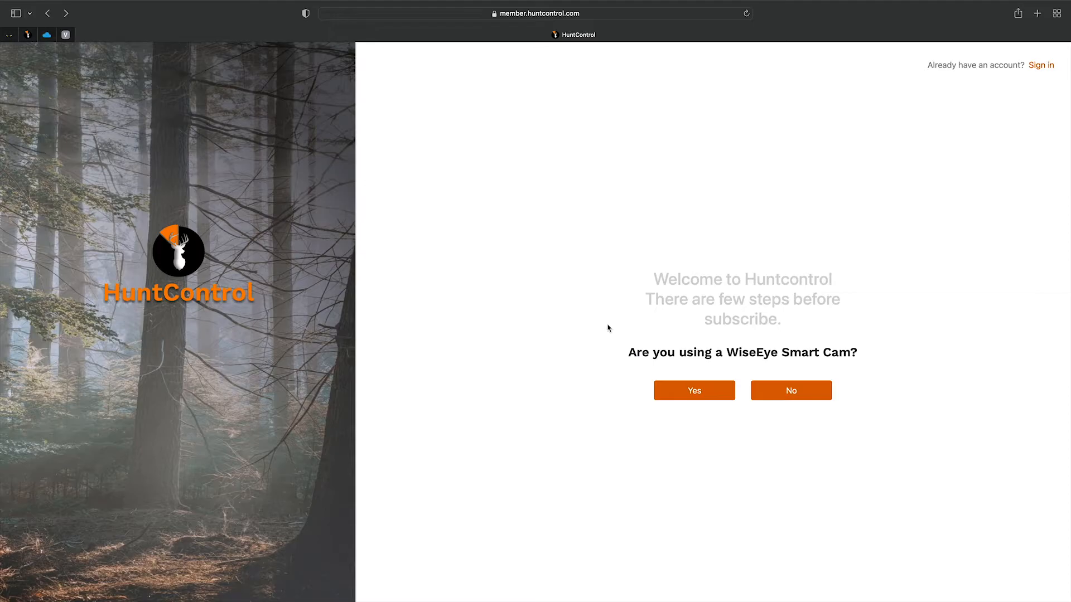
pyautogui.click(692, 390)
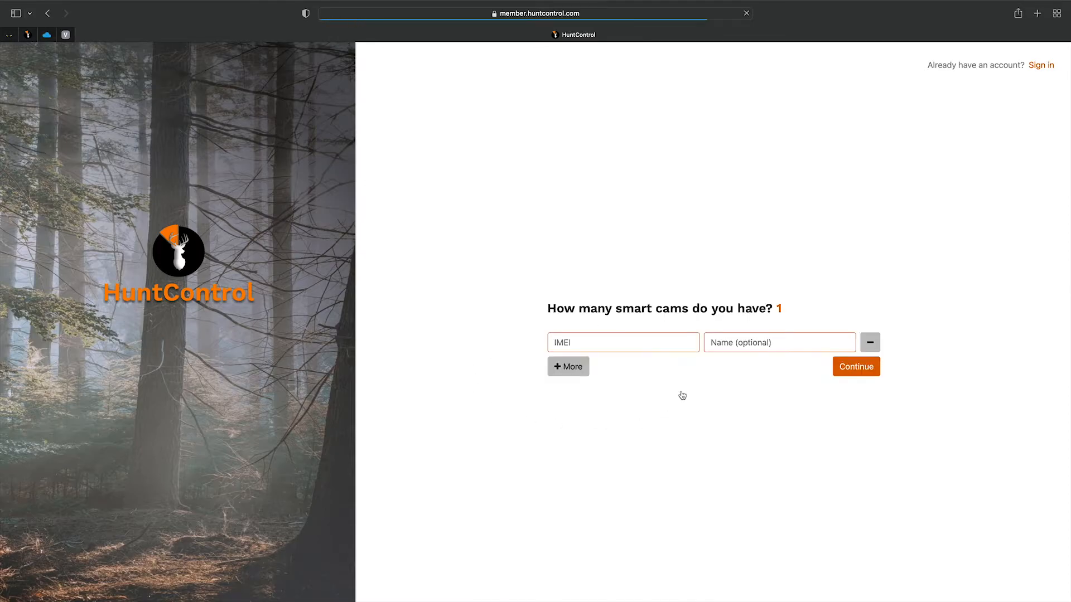
pyautogui.click(623, 342)
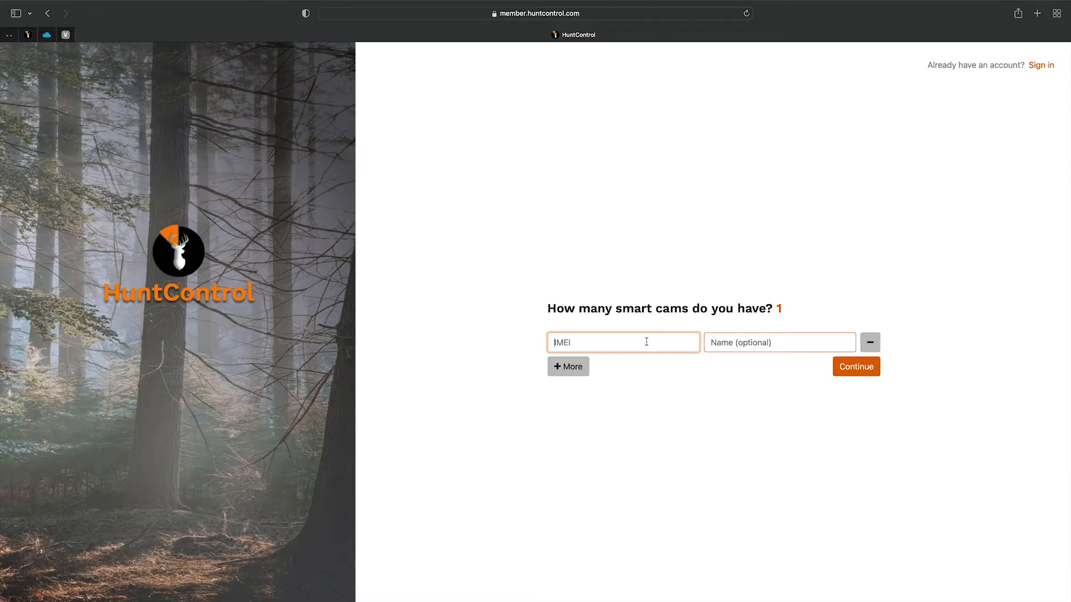
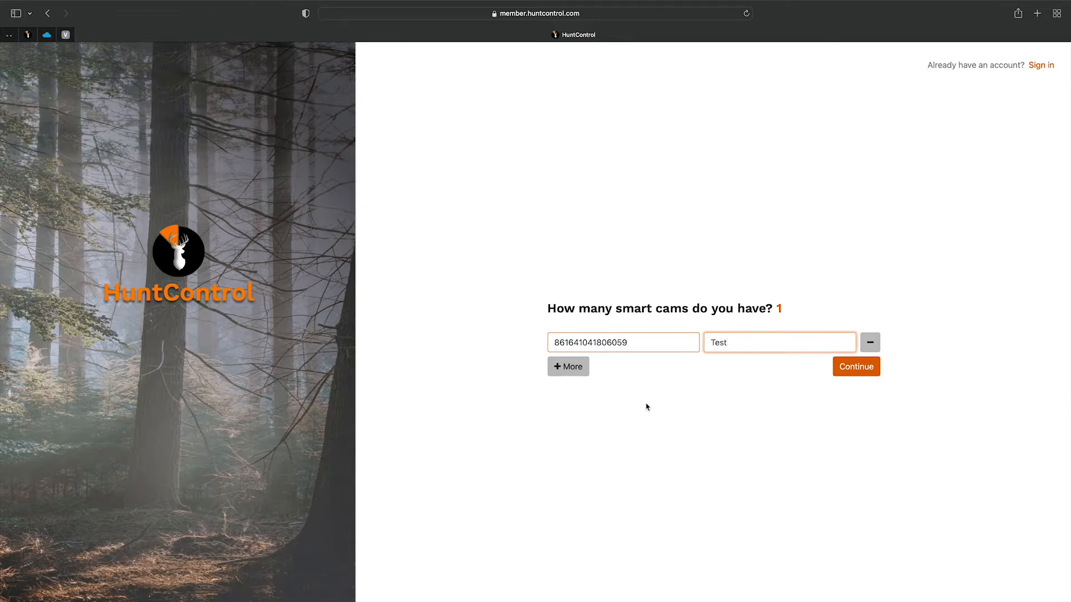
pyautogui.moveTo(516, 448)
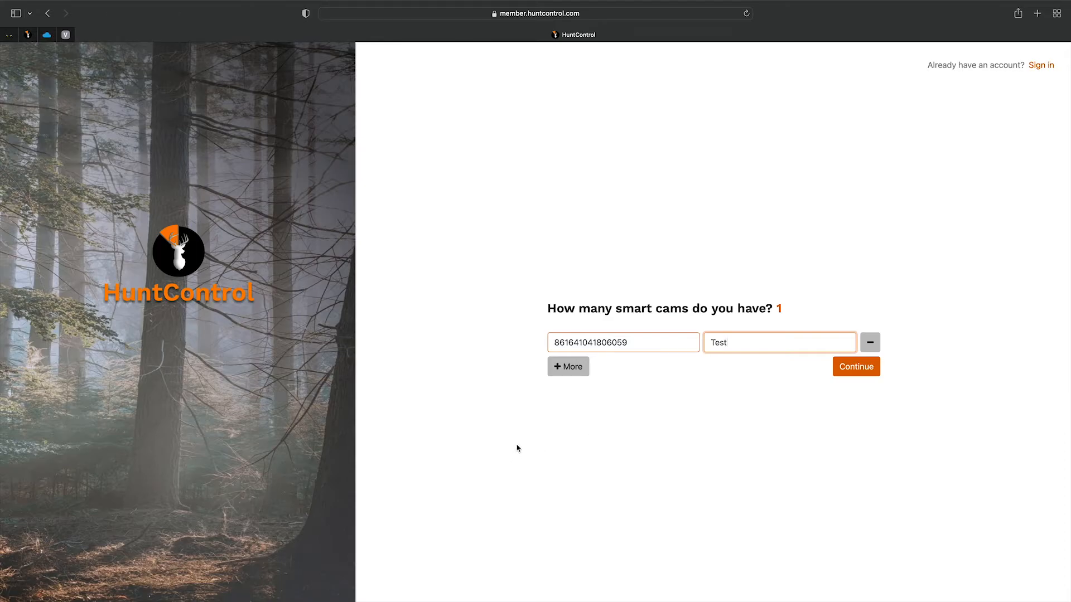
pyautogui.click(567, 367)
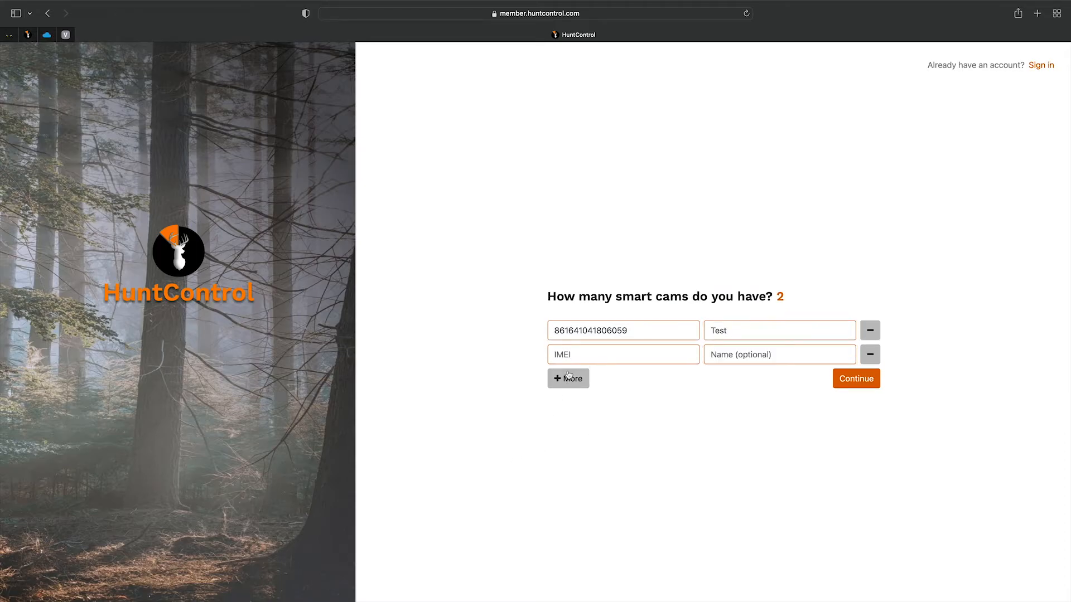
pyautogui.click(623, 355)
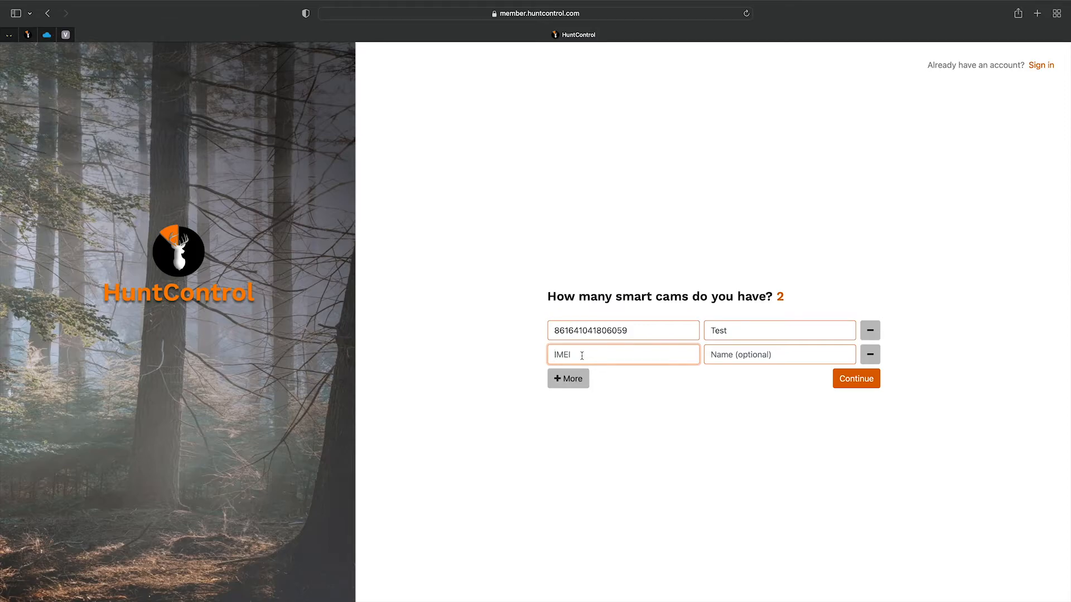
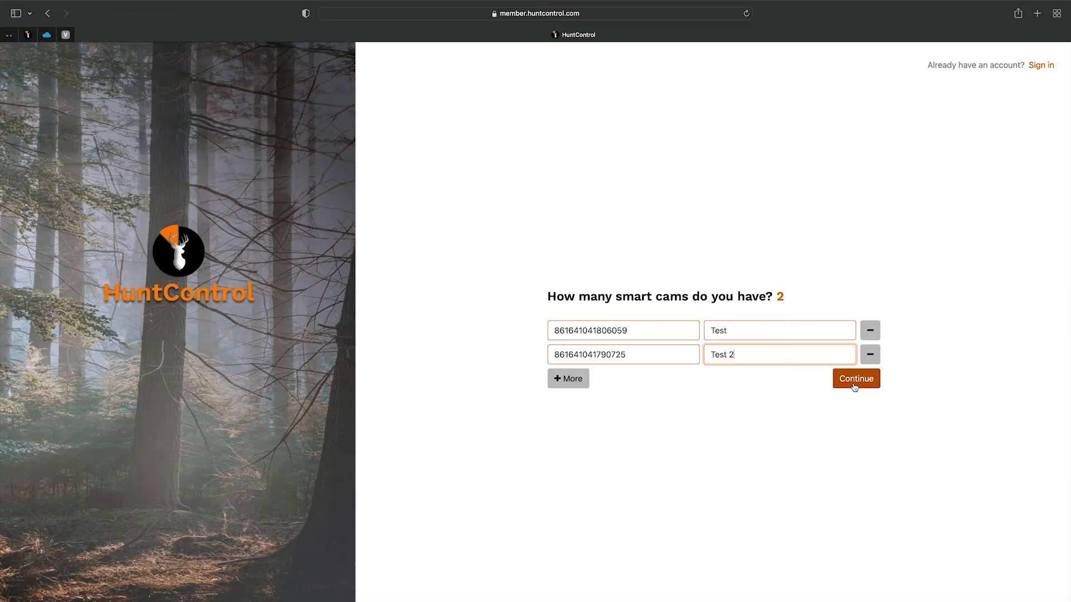
pyautogui.click(855, 378)
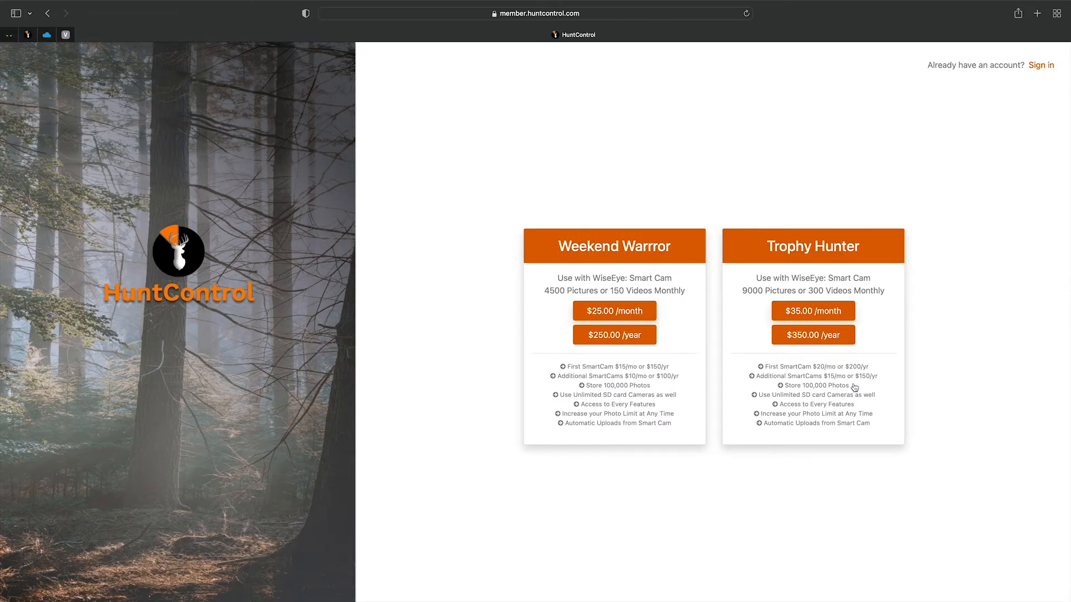
pyautogui.moveTo(722, 299)
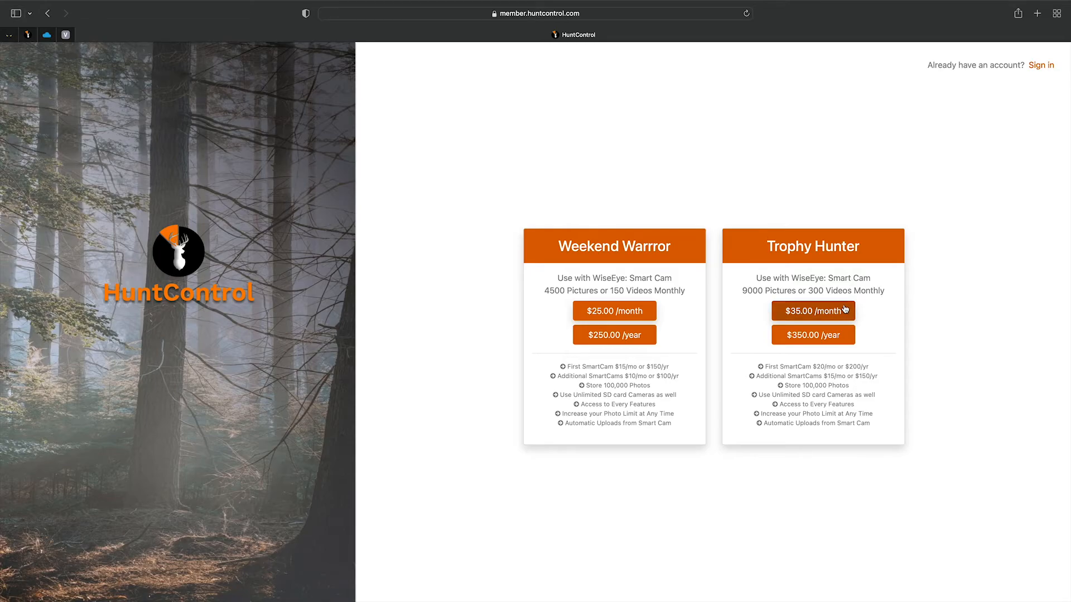
pyautogui.moveTo(861, 391)
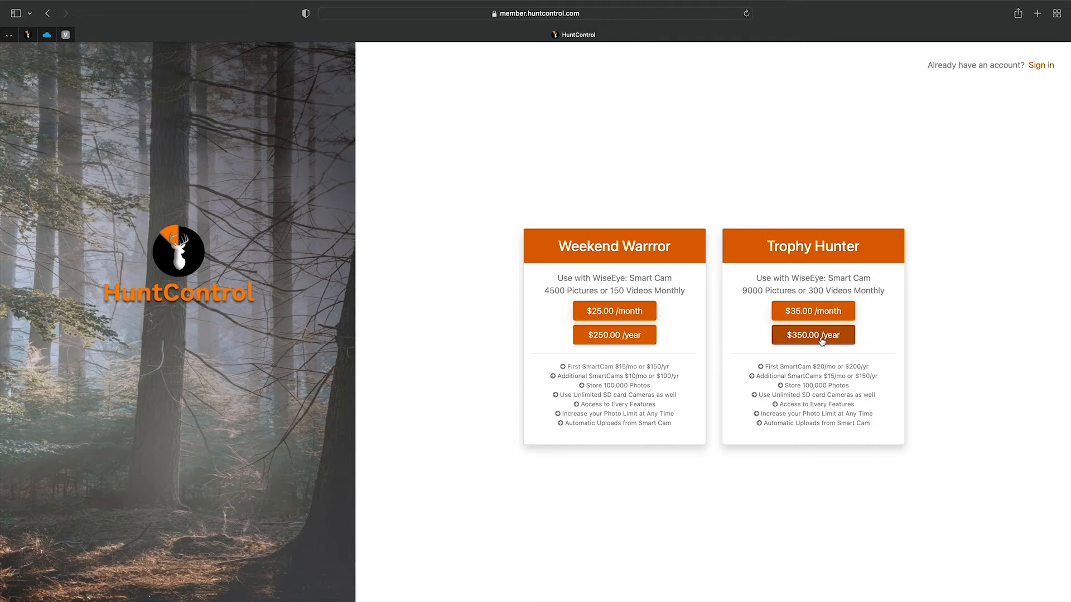
pyautogui.moveTo(984, 326)
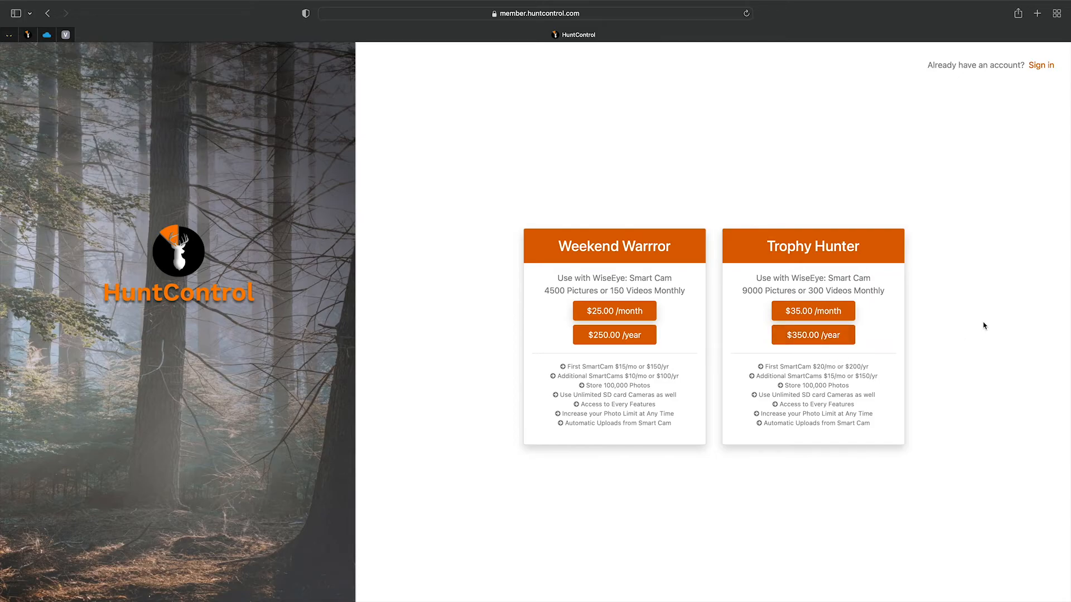
pyautogui.moveTo(722, 513)
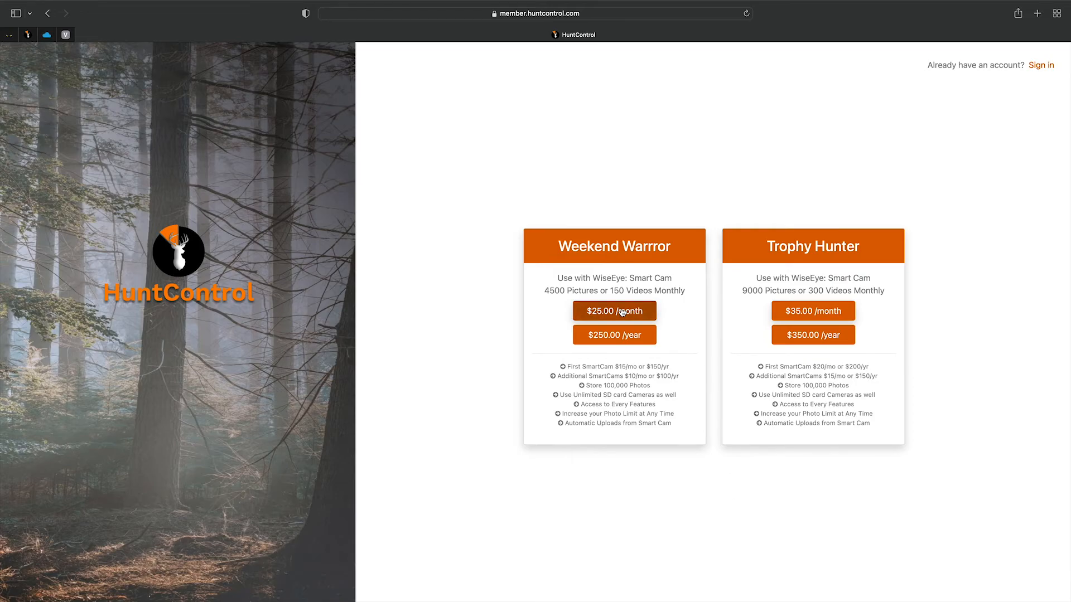
# - Subscribe to the Weekend Warrior $25.00/month plan with the card details in the Stripe dialog
pyautogui.click(613, 311)
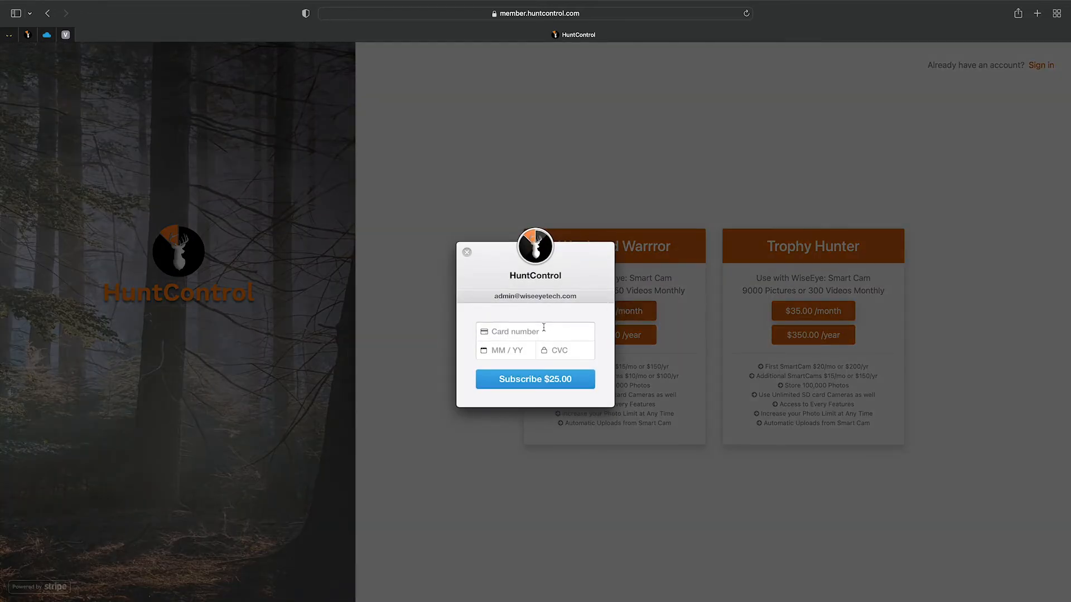
pyautogui.click(534, 331)
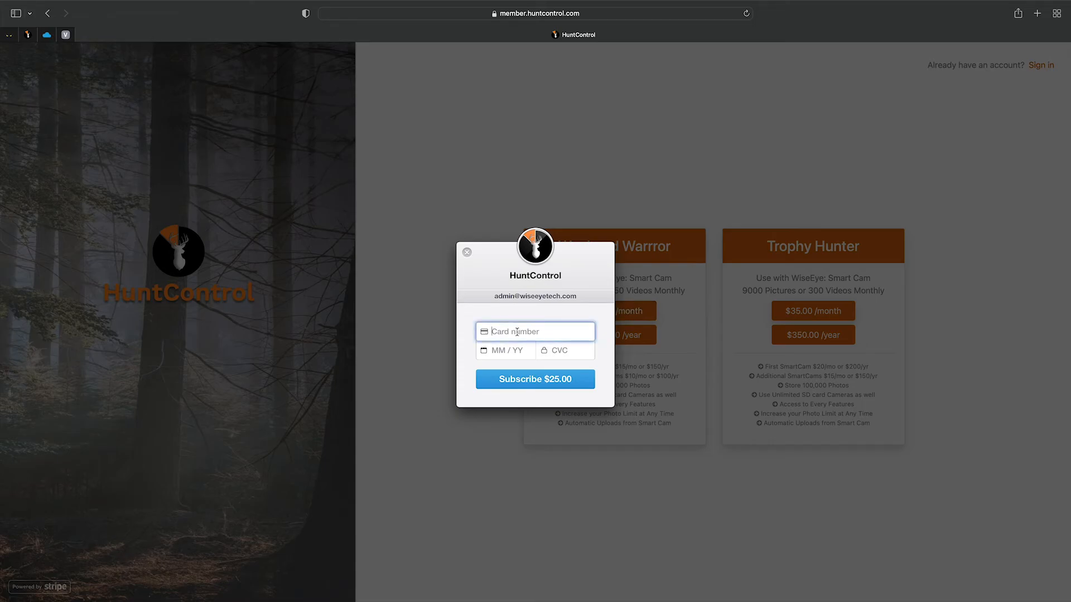
pyautogui.click(534, 379)
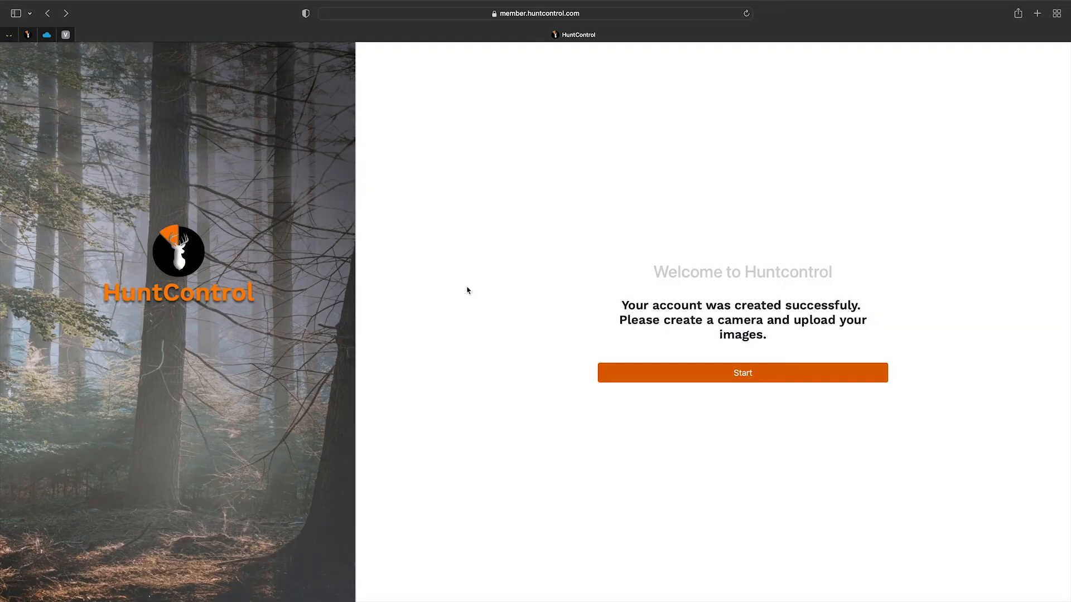